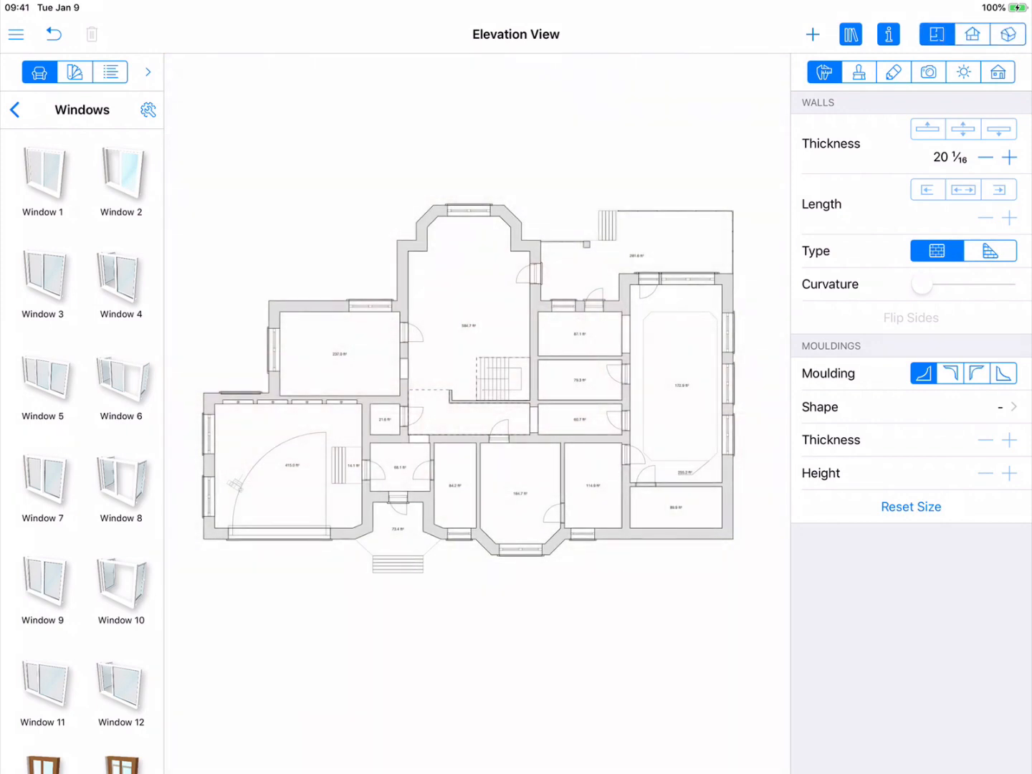
# Select the front wall of the house on the floor plan
pyautogui.click(675, 508)
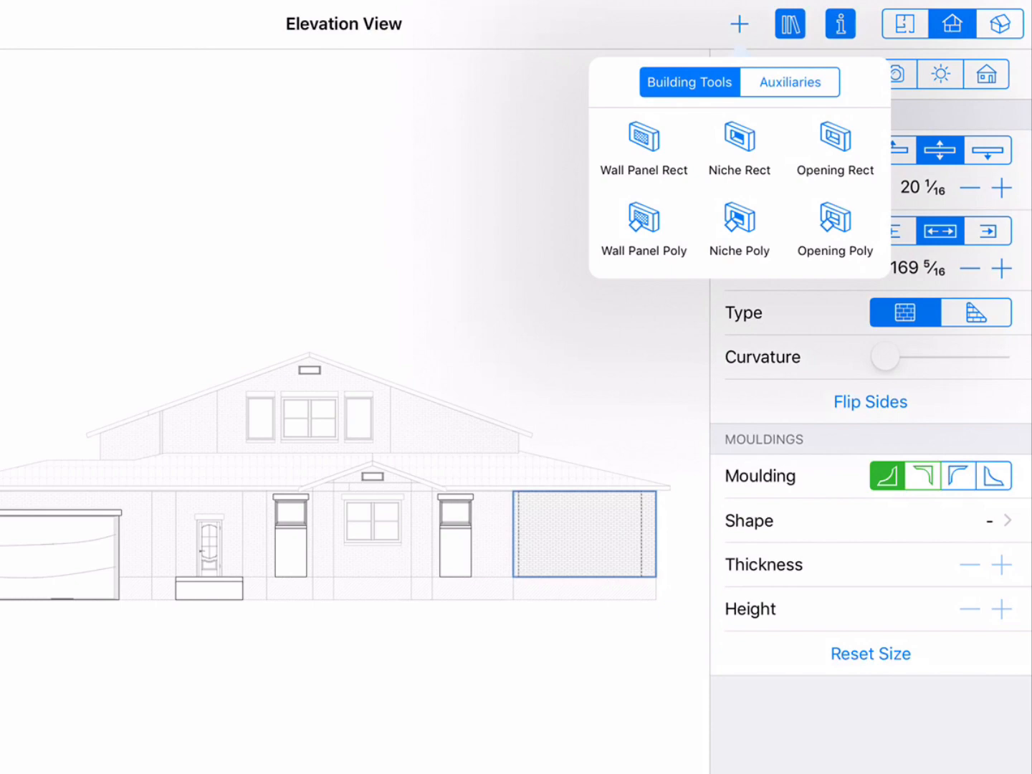
# Browse the Auxiliaries list and return to the Building Tools list
pyautogui.click(788, 82)
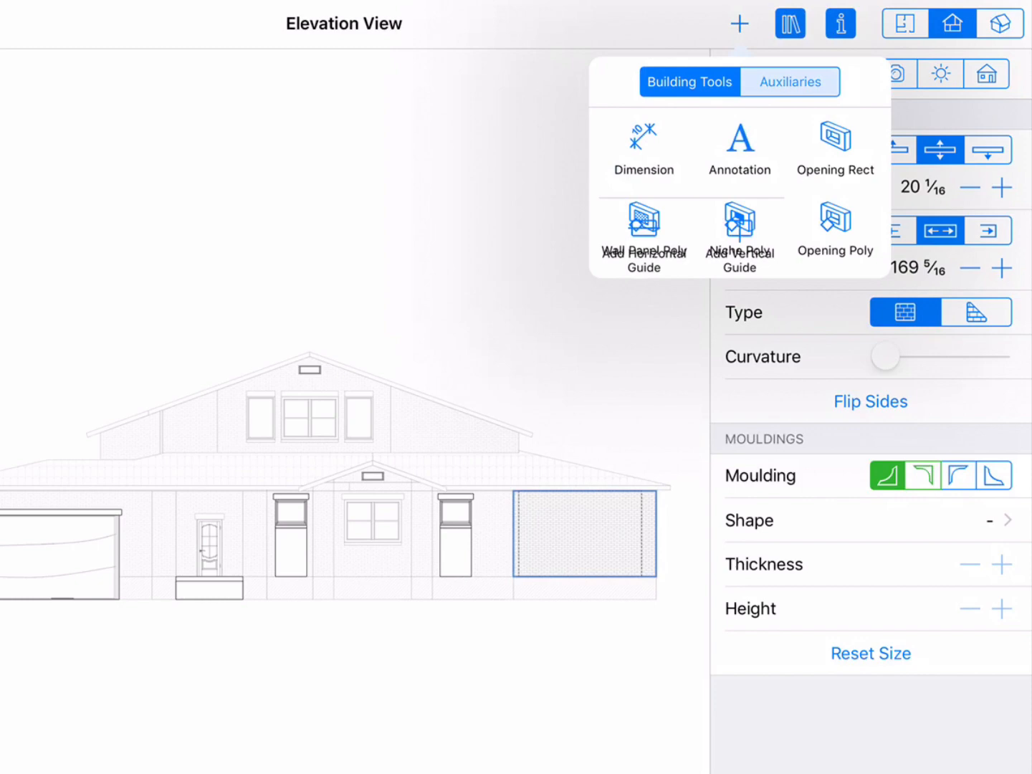
pyautogui.click(789, 82)
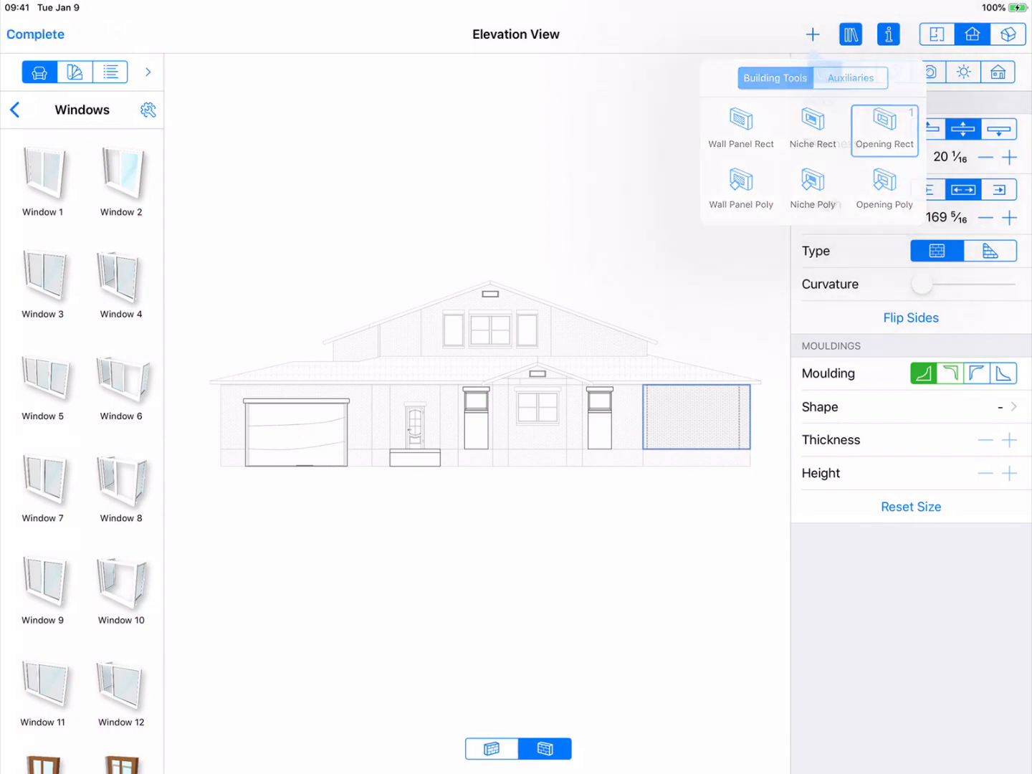
# Choose the Opening Rect tool to draw a rectangular opening
pyautogui.click(823, 72)
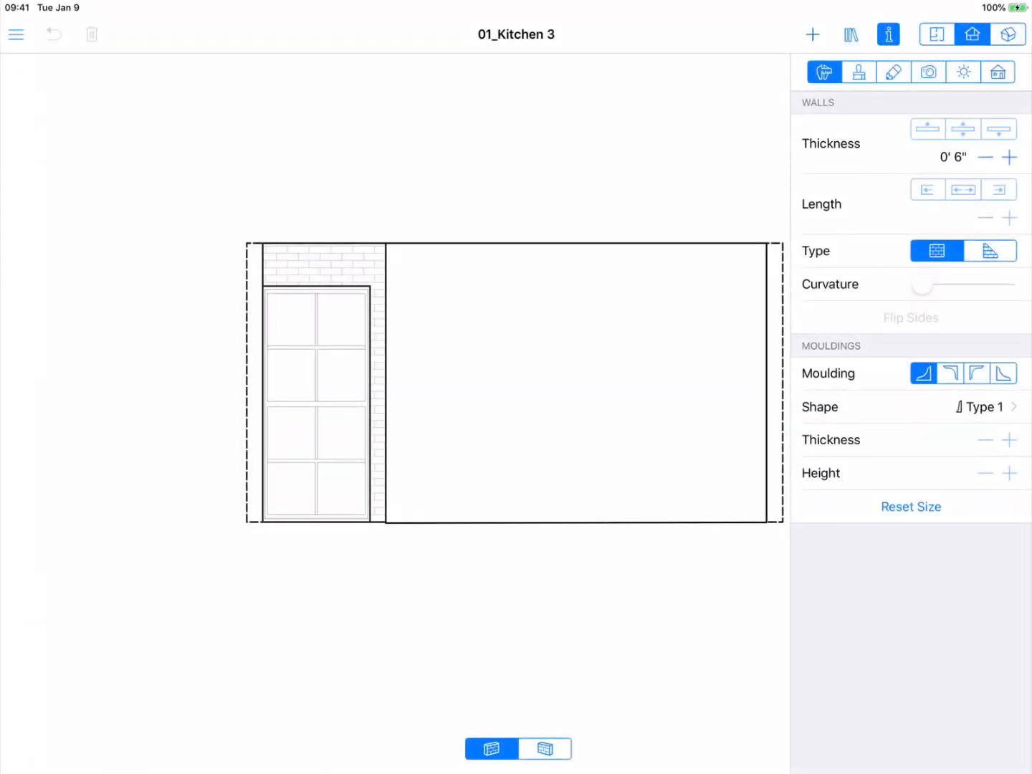
# Turn off Show Adjacent Furniture in the 2D view settings and confirm with Done
pyautogui.click(15, 34)
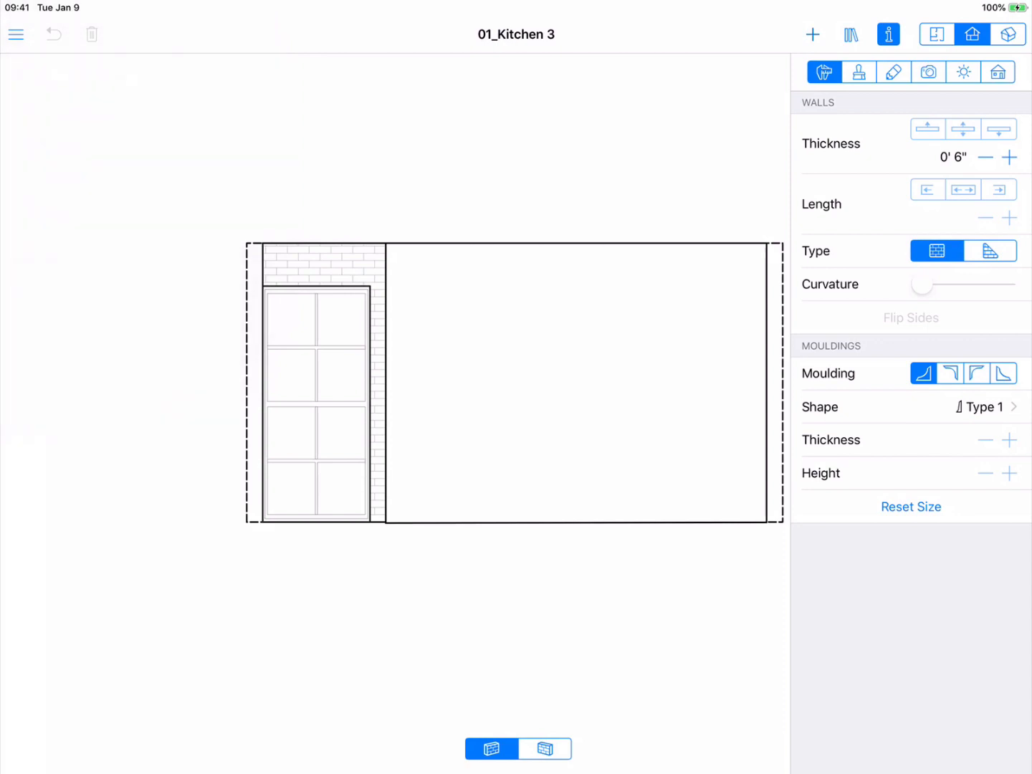
pyautogui.click(16, 35)
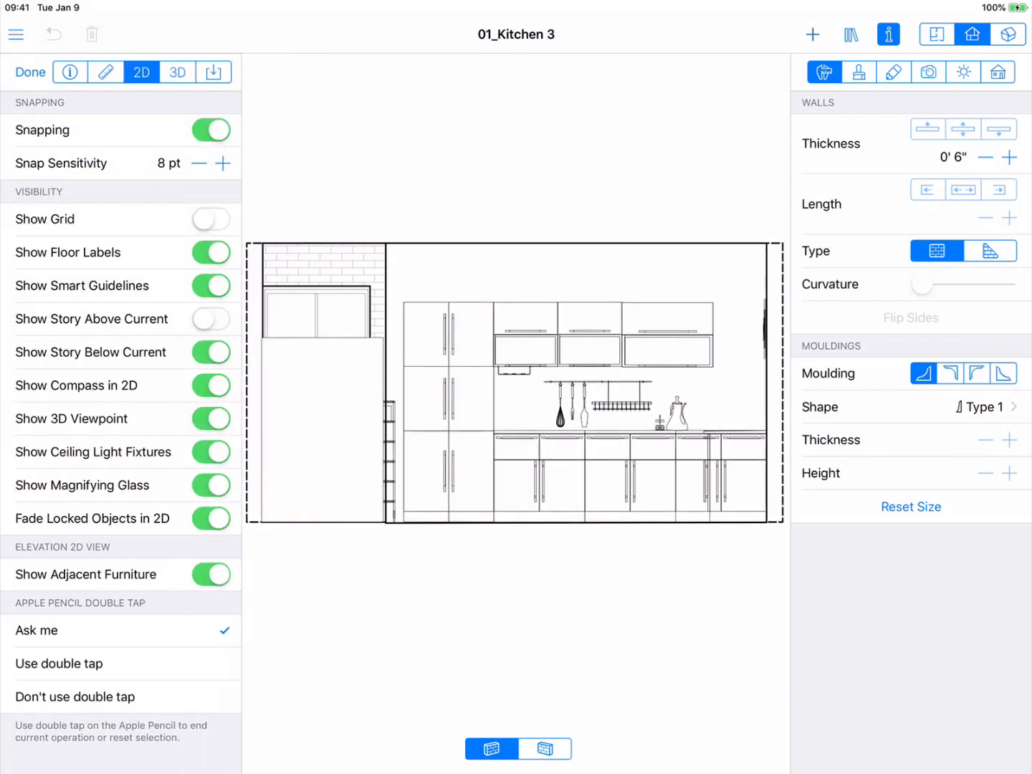
pyautogui.click(209, 573)
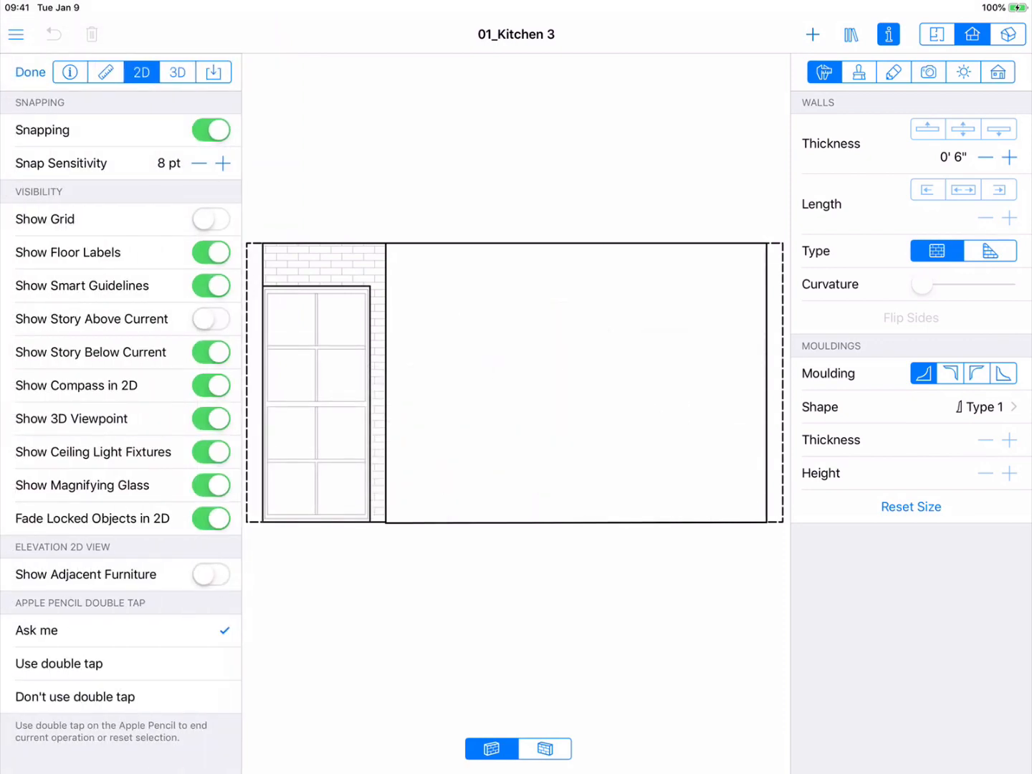
pyautogui.click(178, 72)
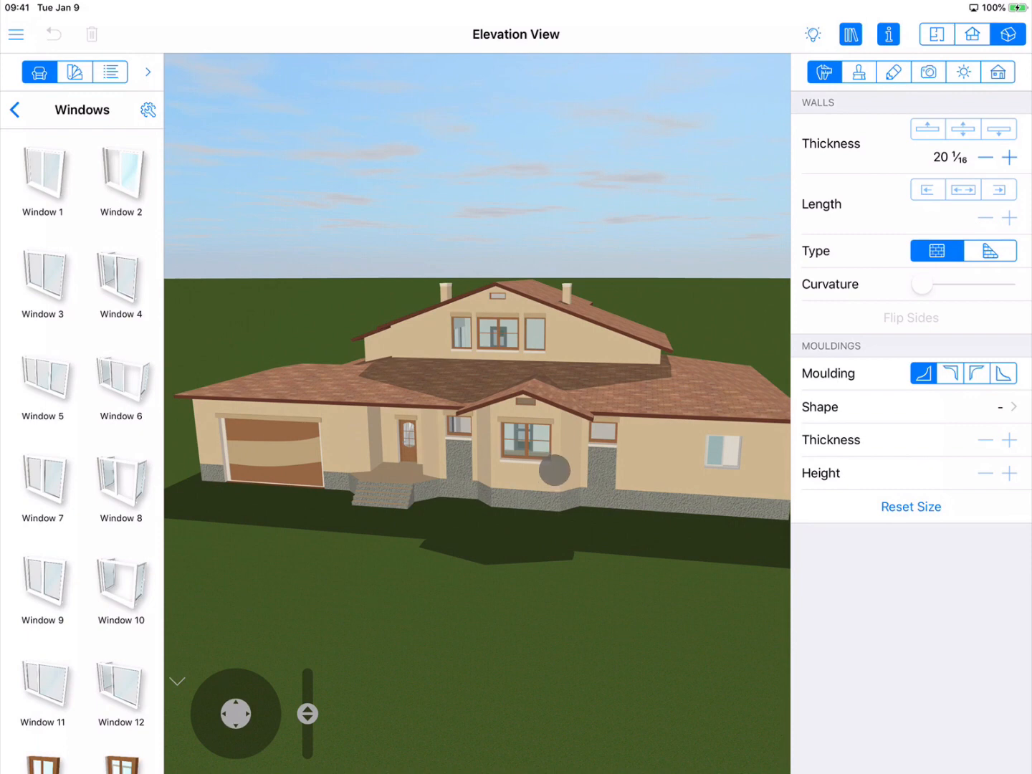
# Show the front window wall in 2D elevation from the 3D view's context menu
pyautogui.click(526, 447)
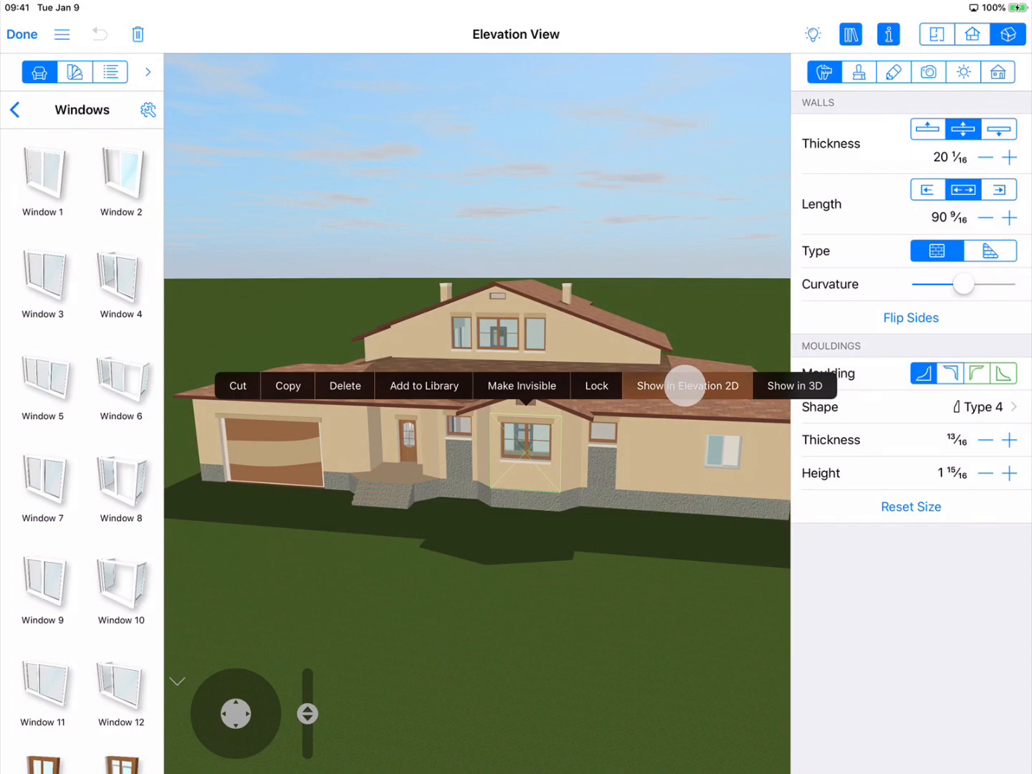
pyautogui.click(687, 385)
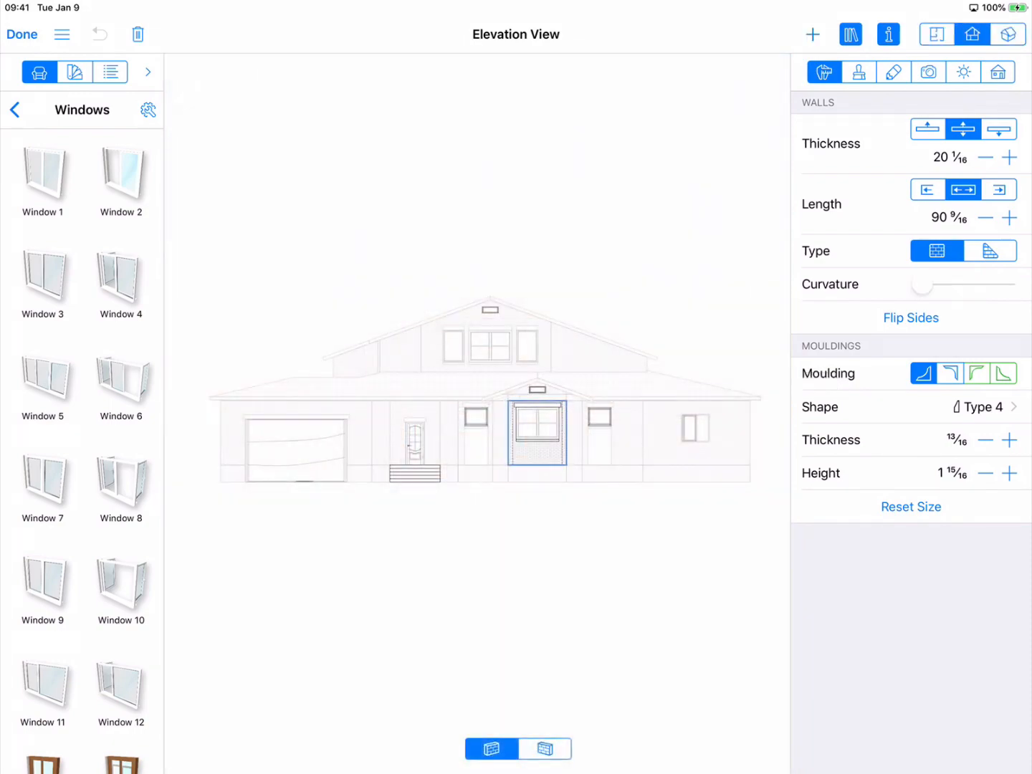